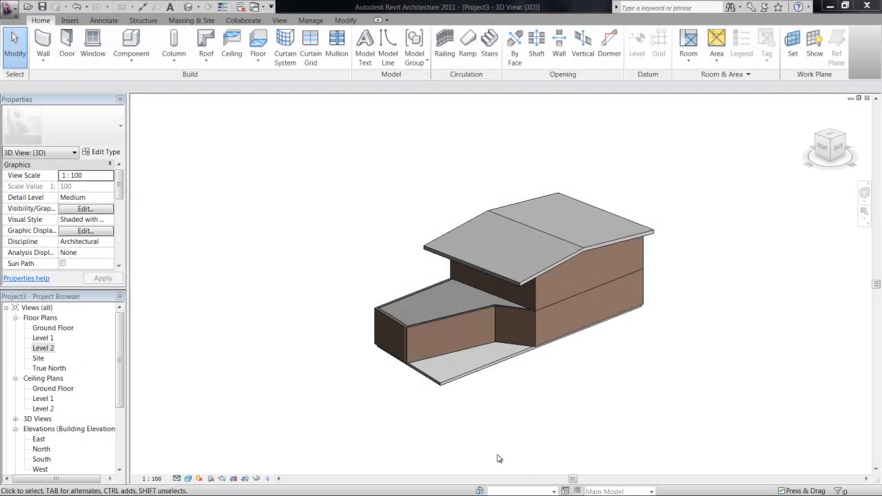
mouse_move(321, 261)
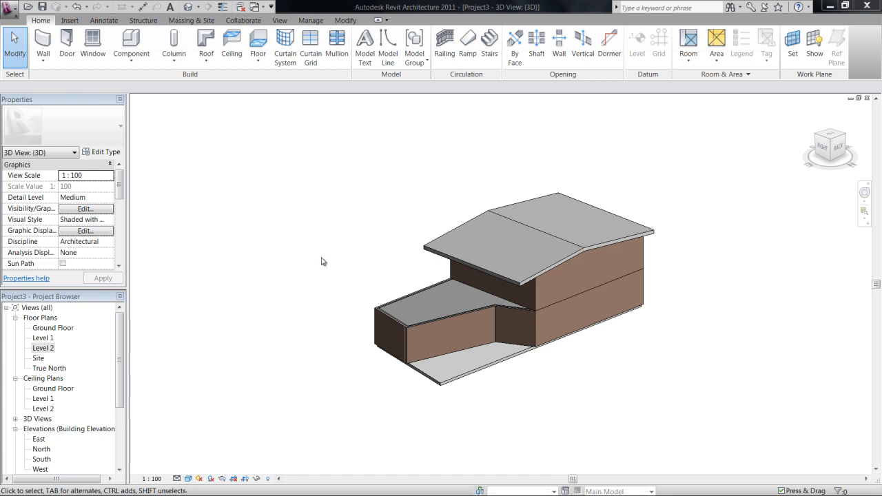
Orbit the building, open the Ground Floor plan and start placing single-flush doors
drag(537, 276, 584, 329)
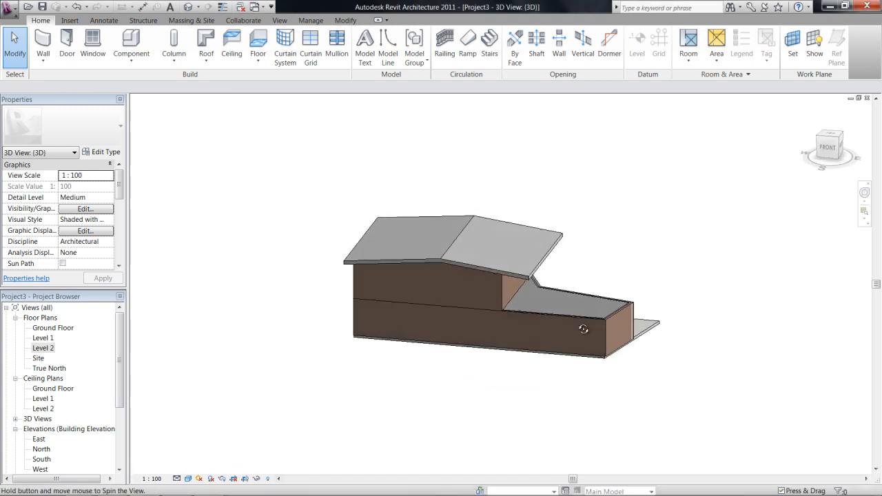
drag(584, 329, 581, 308)
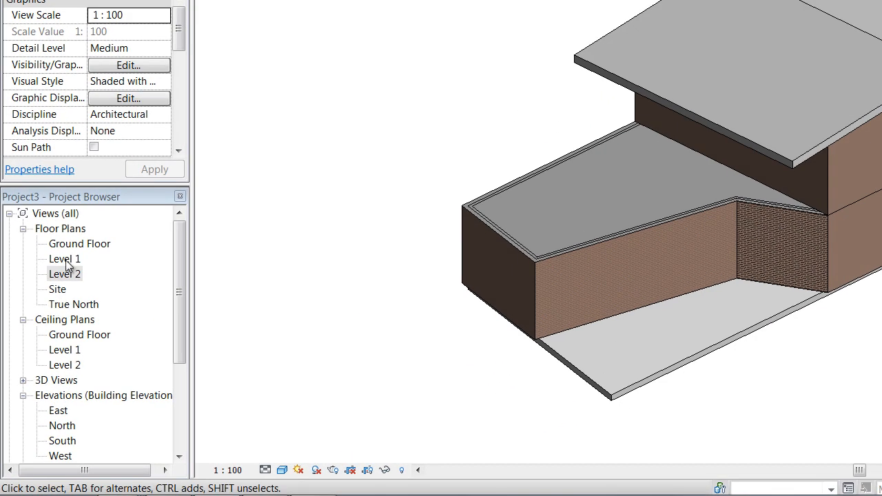
double_click(81, 244)
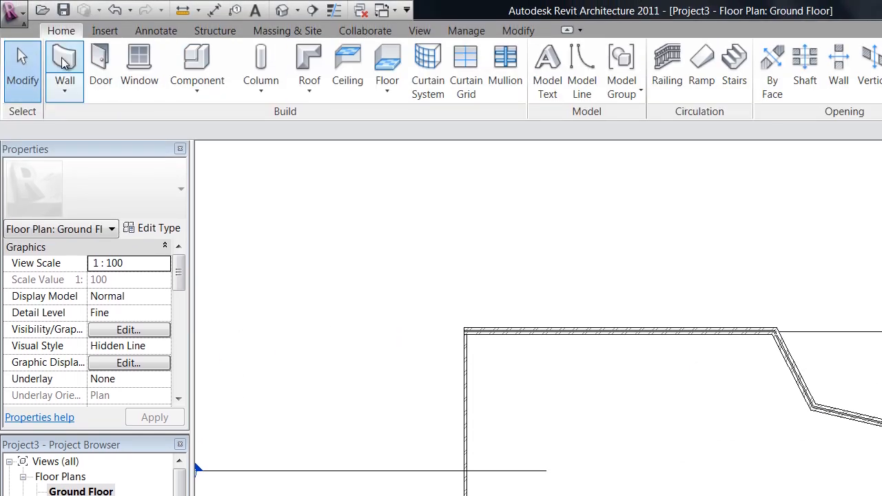
mouse_move(138, 62)
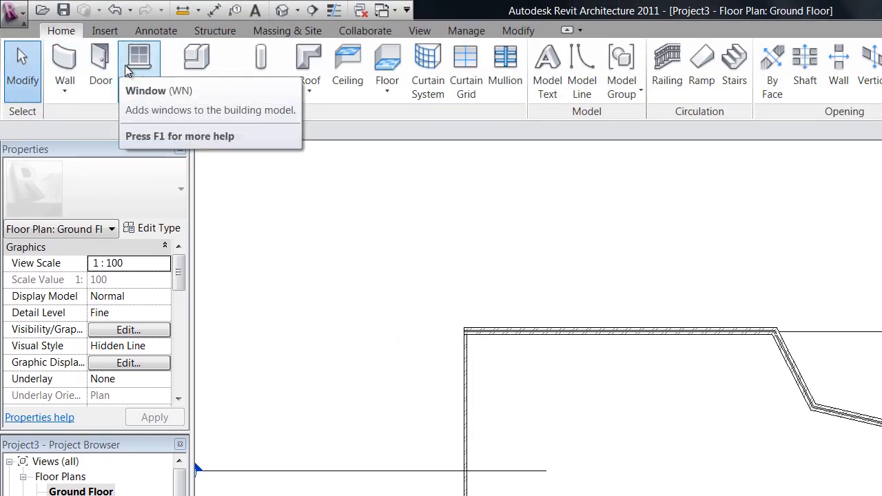
click(100, 62)
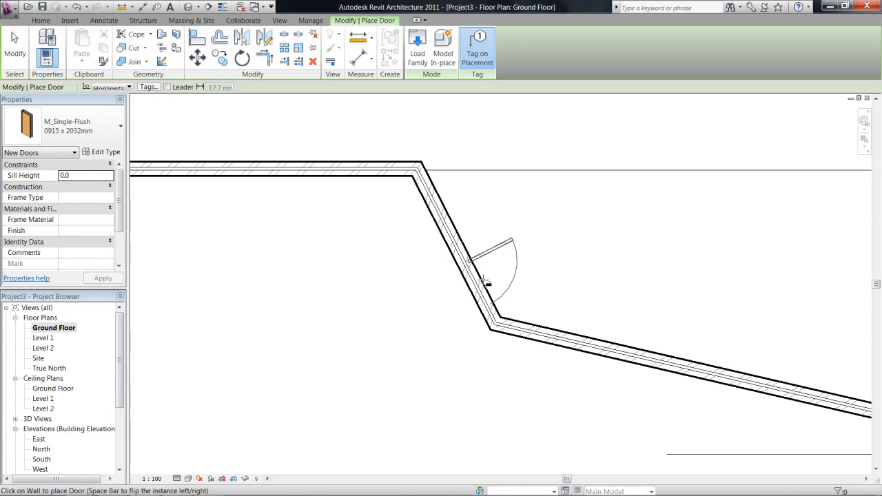
mouse_move(479, 285)
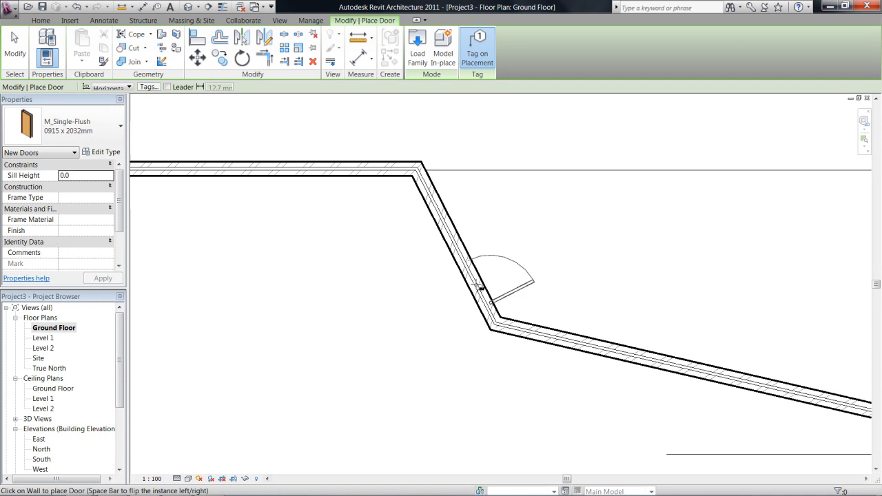
mouse_move(447, 205)
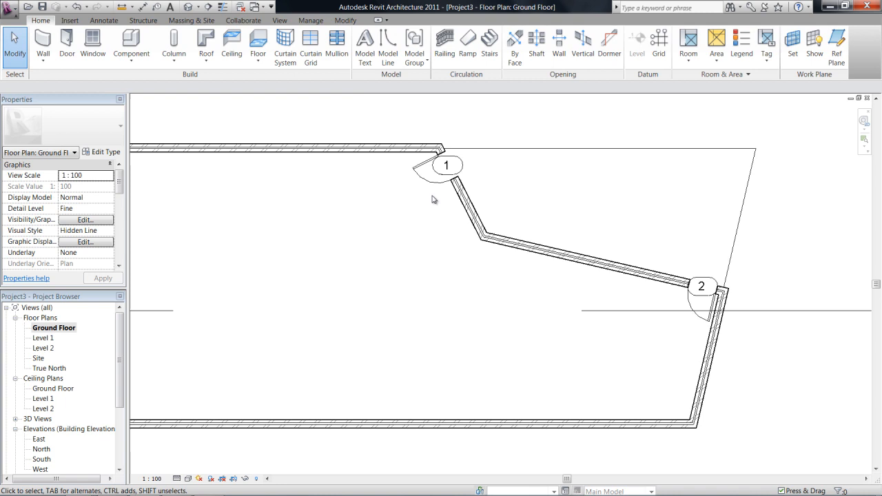
Uncheck Door Tags under Annotation Categories in the plan's Visibility/Graphics overrides
click(427, 171)
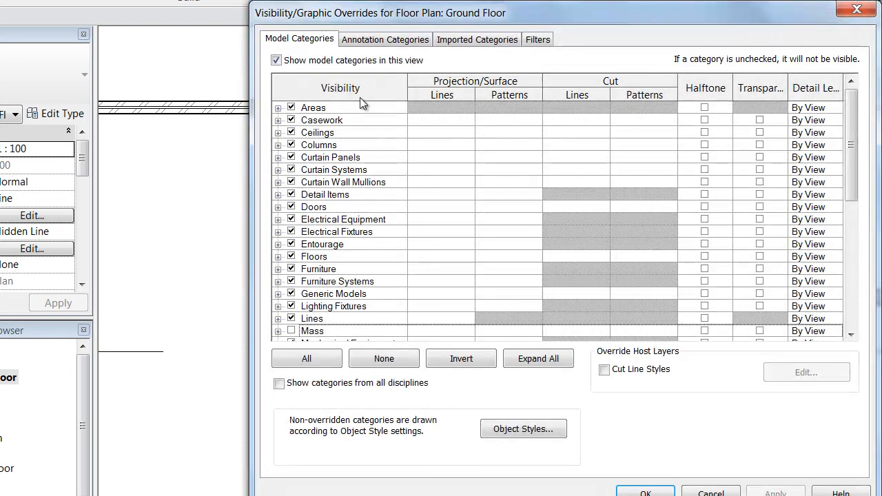
click(384, 40)
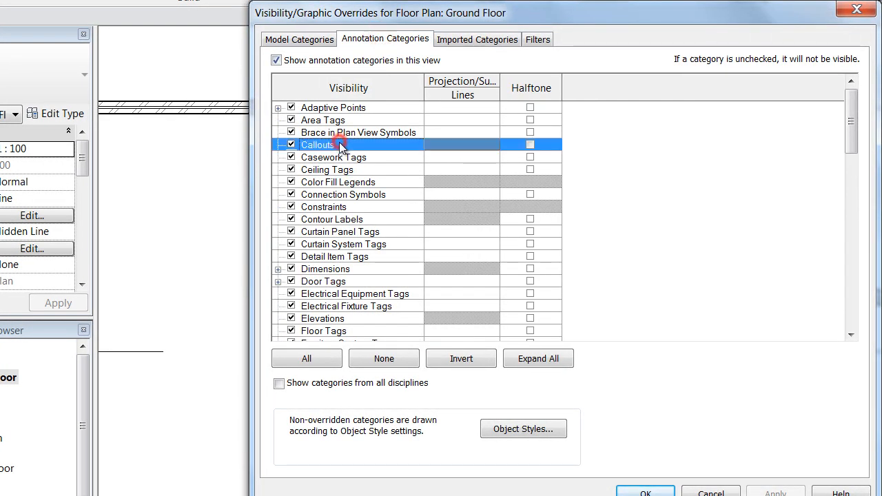
click(322, 281)
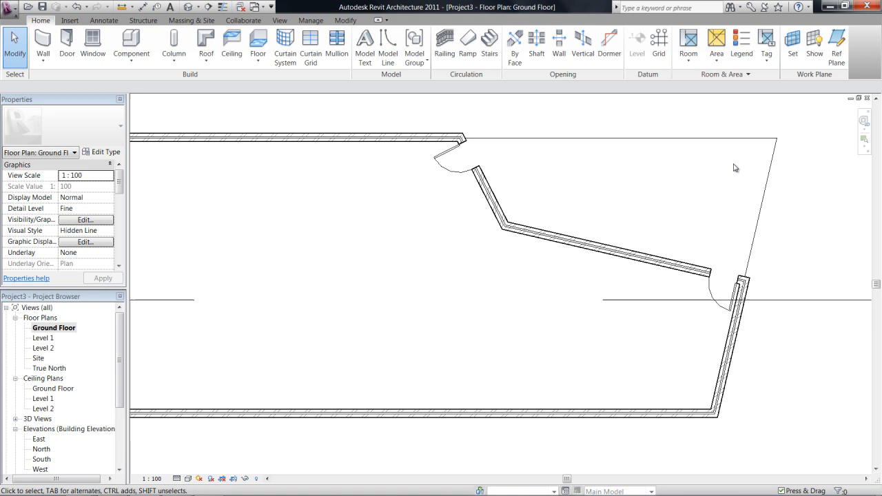
mouse_move(448, 163)
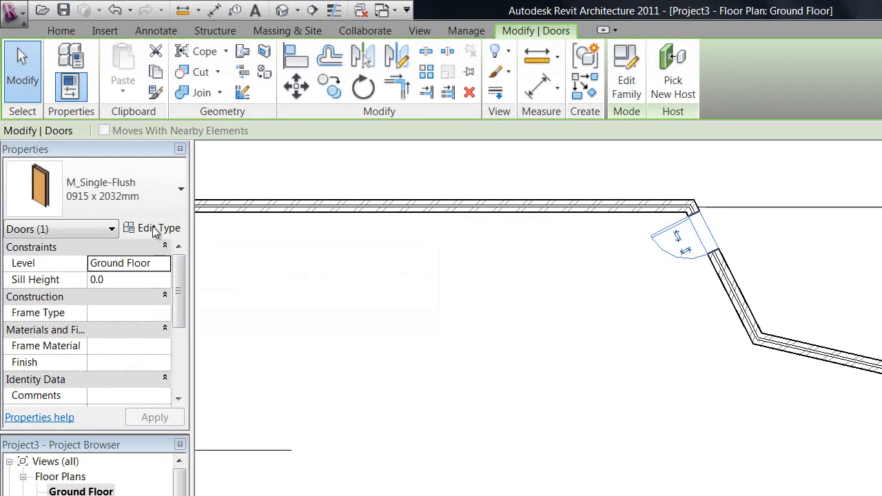
Duplicate the single flush door type as '1000 x 2032mm 2'
click(152, 228)
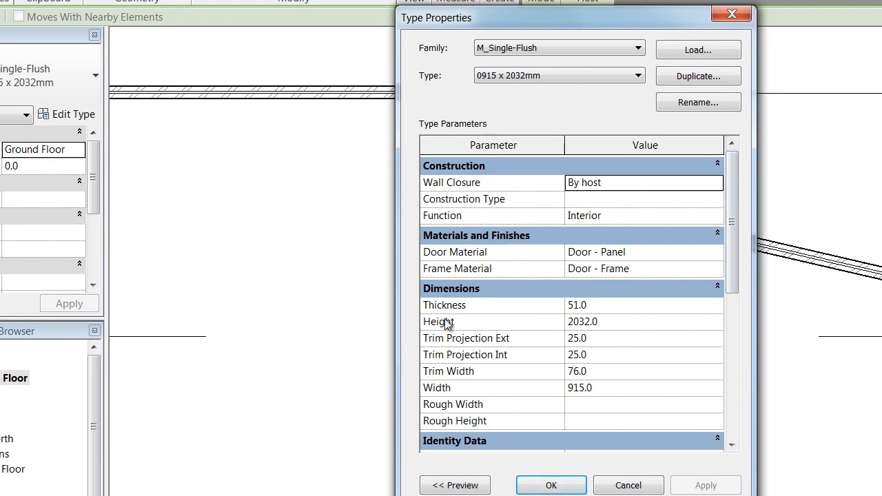
scroll(down, 3)
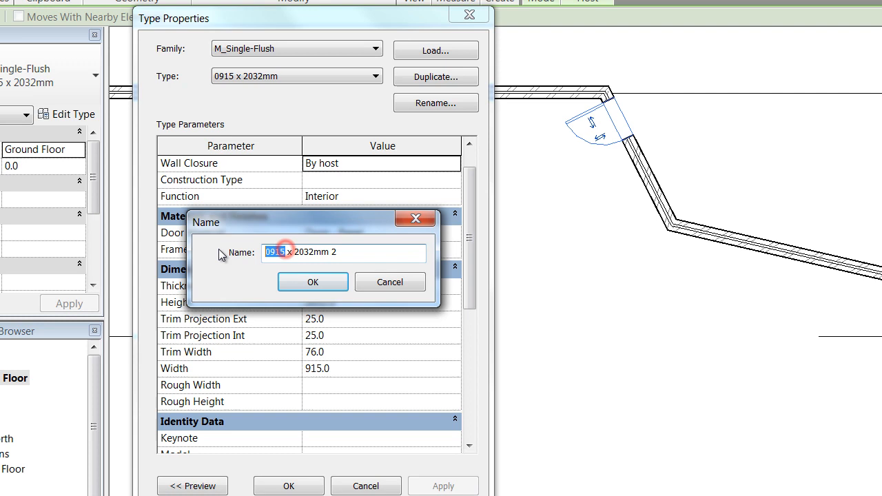
text(1000)
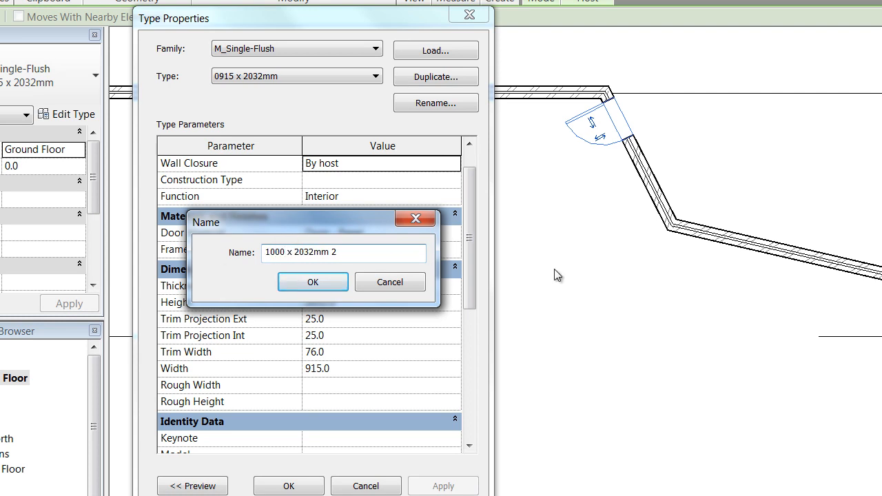
click(312, 282)
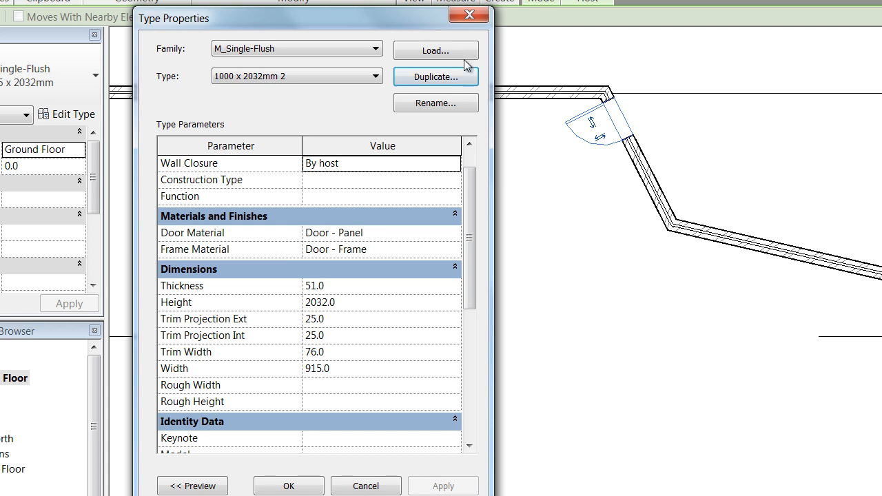
mouse_move(190, 293)
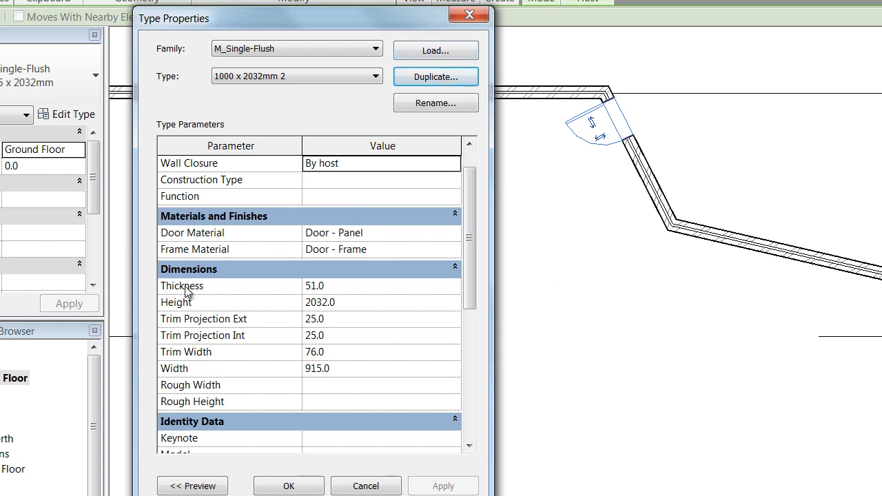
Set the new door type's Width to 1000 mm and confirm
scroll(down, 3)
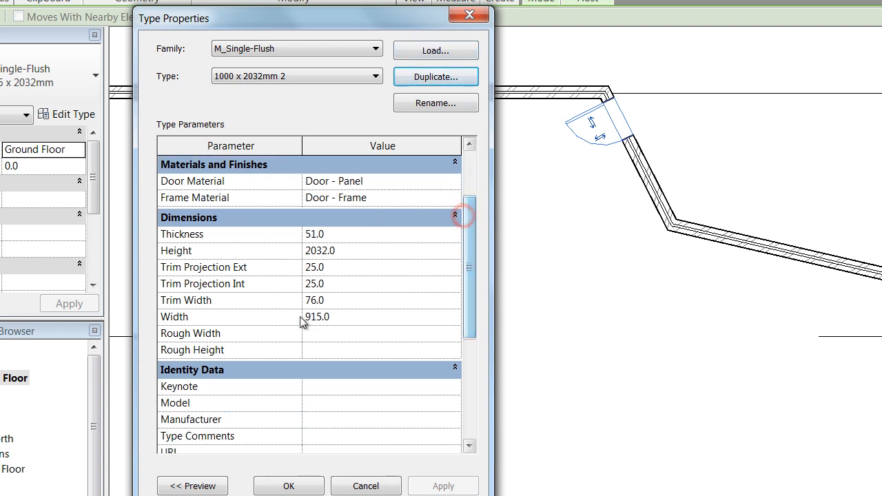
text(100)
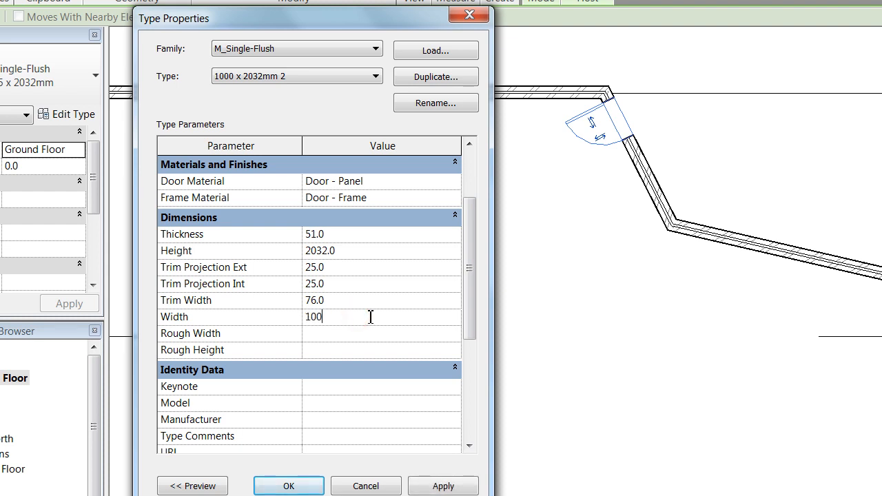
click(288, 485)
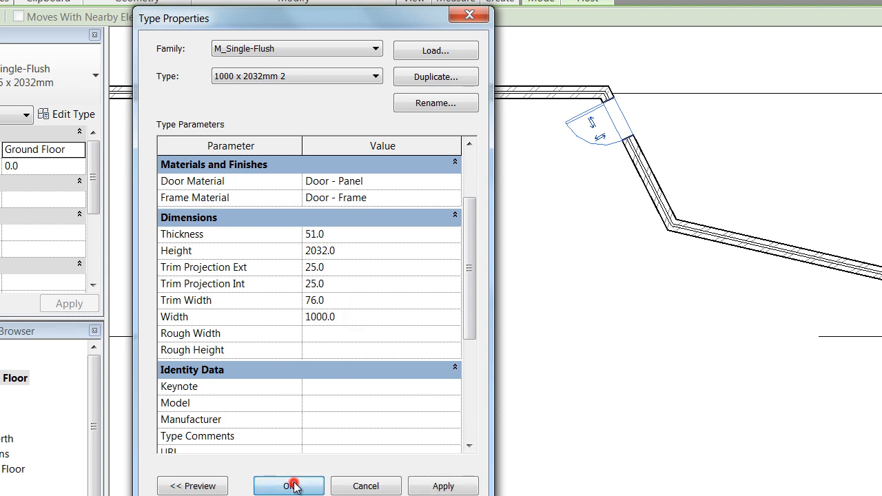
click(288, 486)
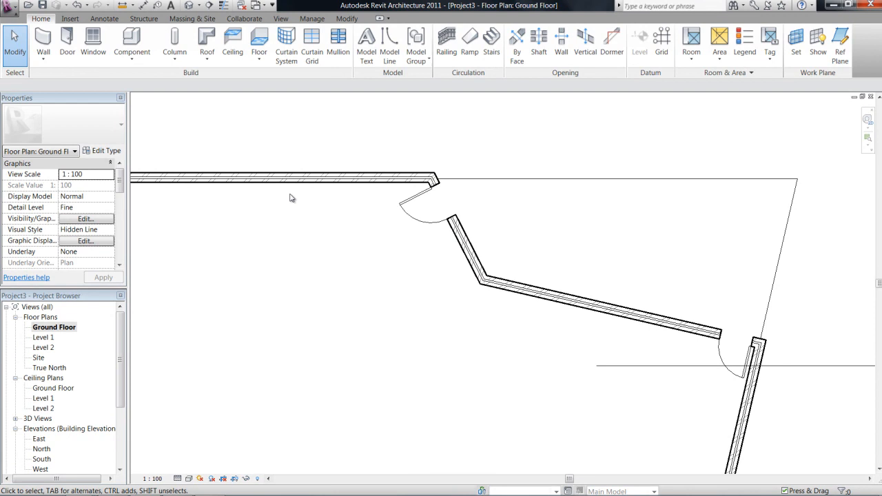
mouse_move(317, 119)
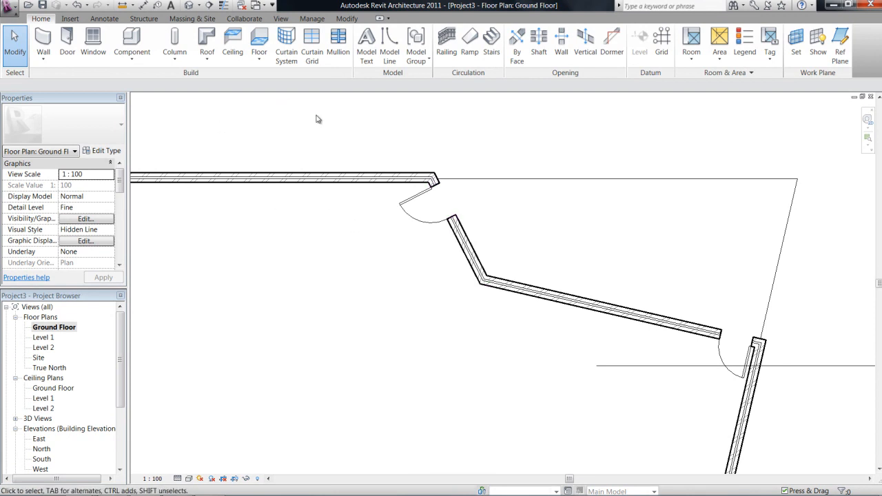
mouse_move(583, 292)
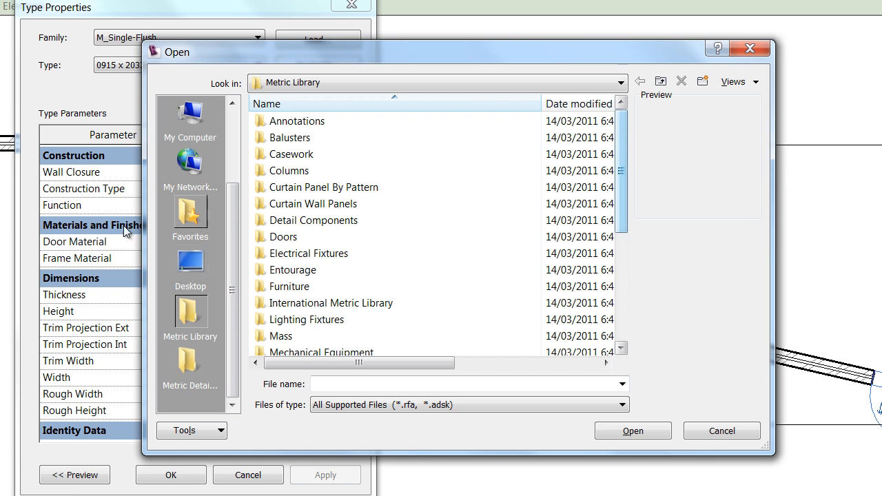
Load Sliding Door - 4 Panel (AUS) from the Doors library folder
double_click(281, 236)
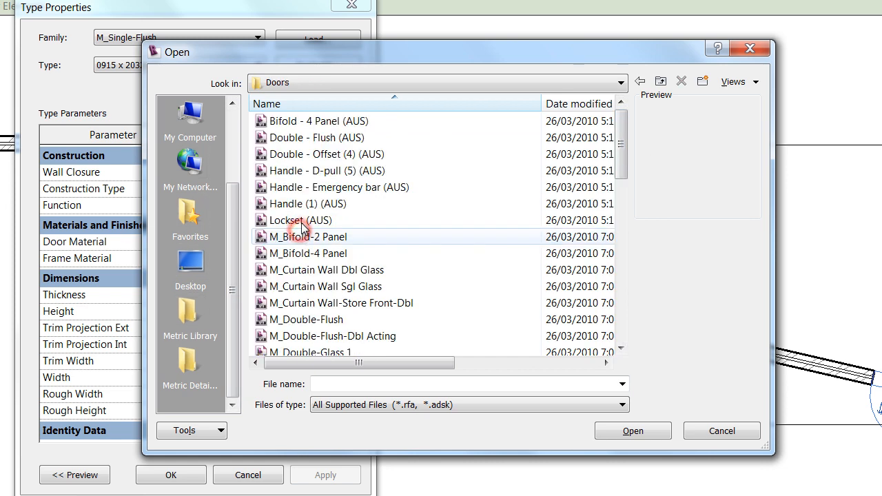
click(314, 120)
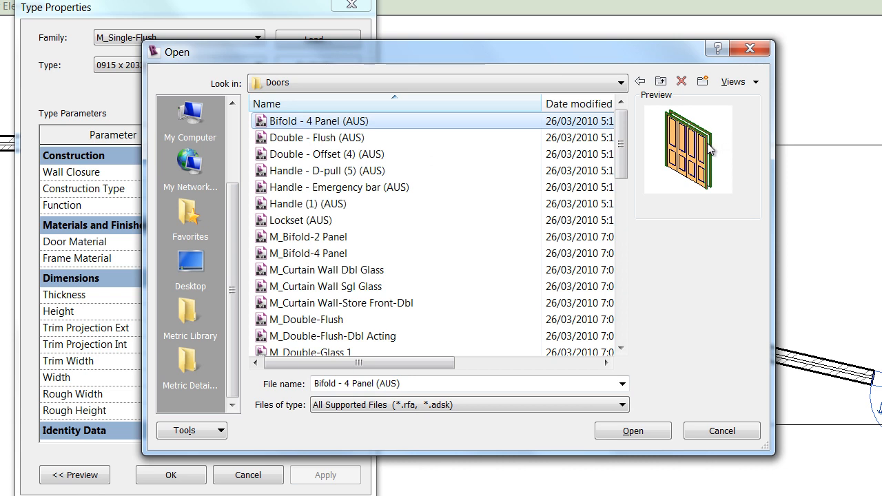
click(328, 154)
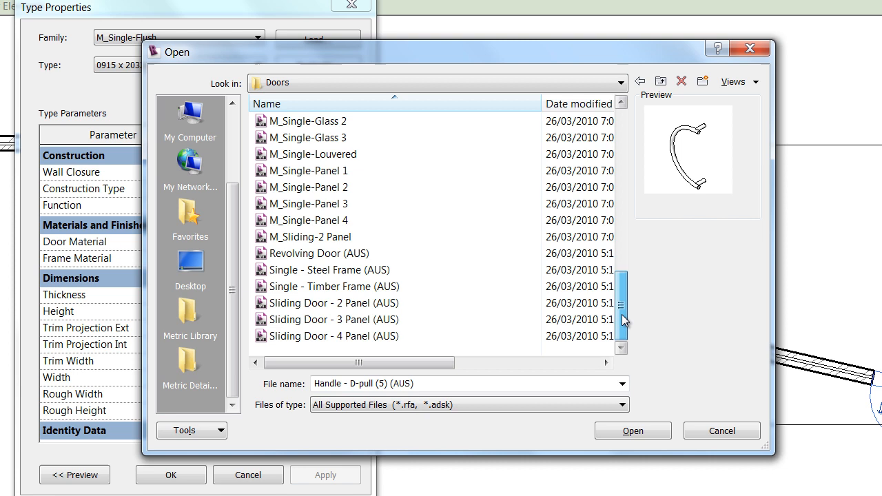
click(335, 319)
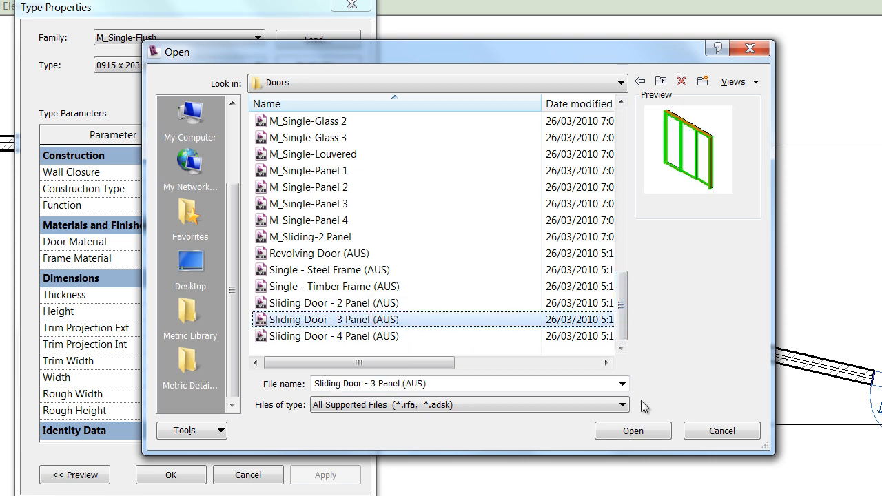
mouse_move(338, 253)
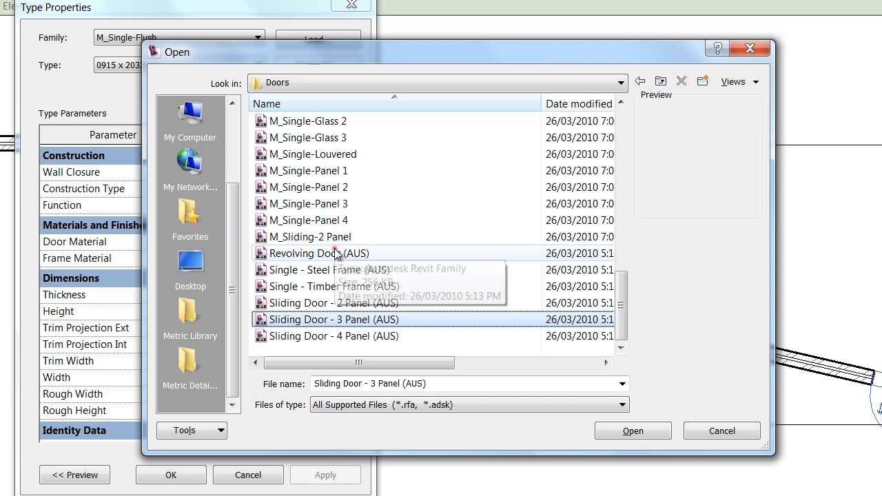
click(334, 336)
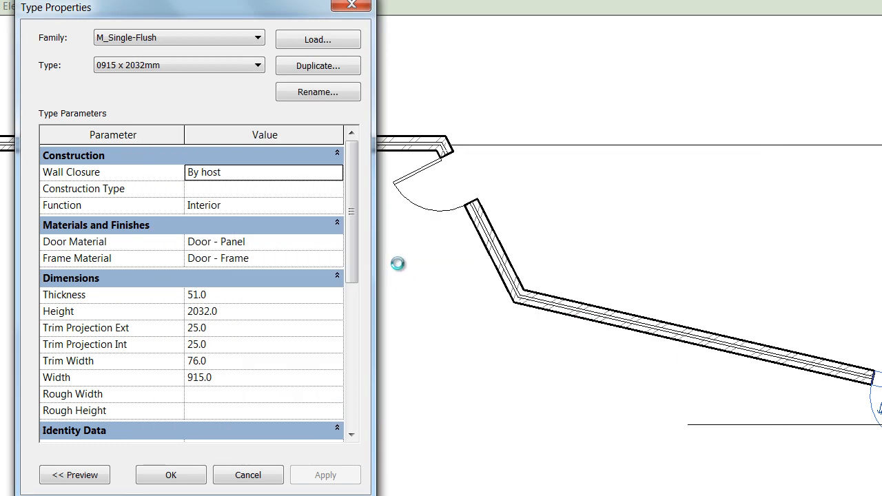
click(179, 37)
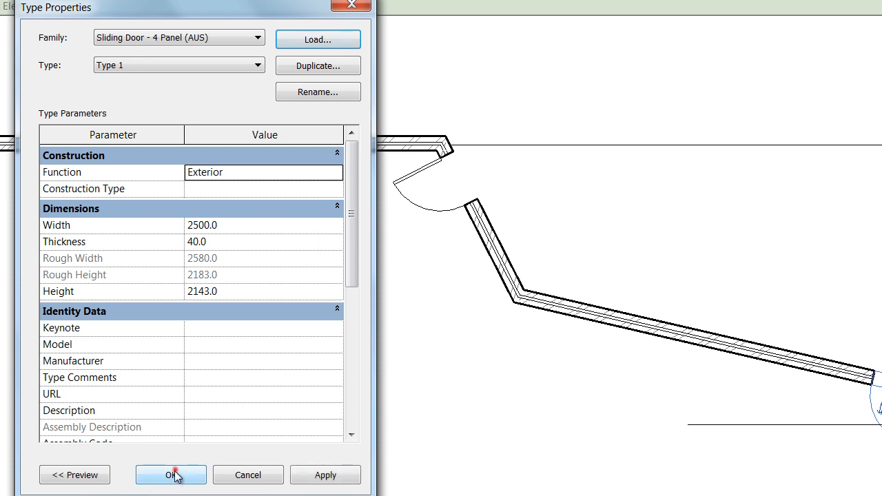
Confirm the sliding door type and place it in the lower brick wall
click(170, 475)
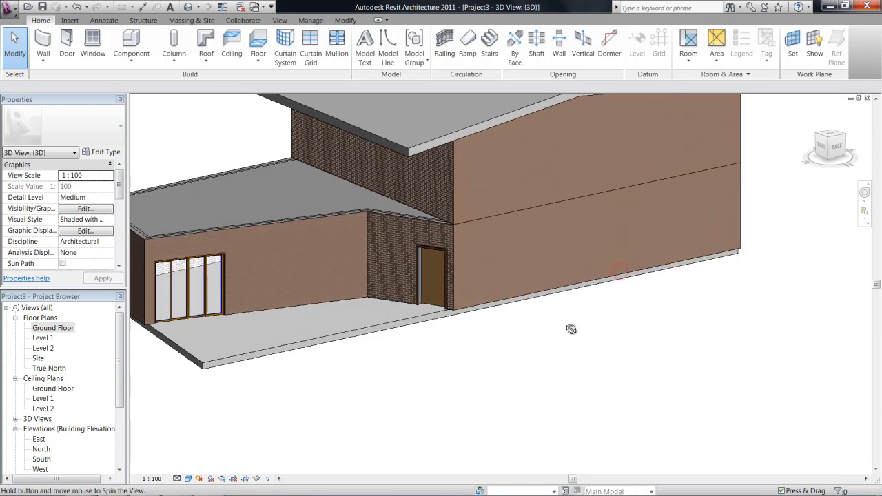
Orbit the 3D view to see the other side of the building
drag(571, 329, 628, 347)
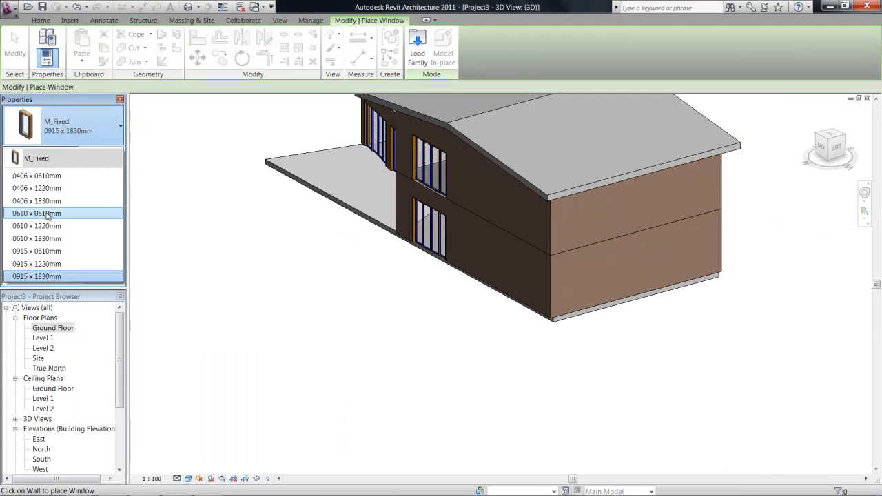
Place 0406 x 1830mm fixed windows beside the front door and upper wall, then reopen Ground Floor
click(37, 175)
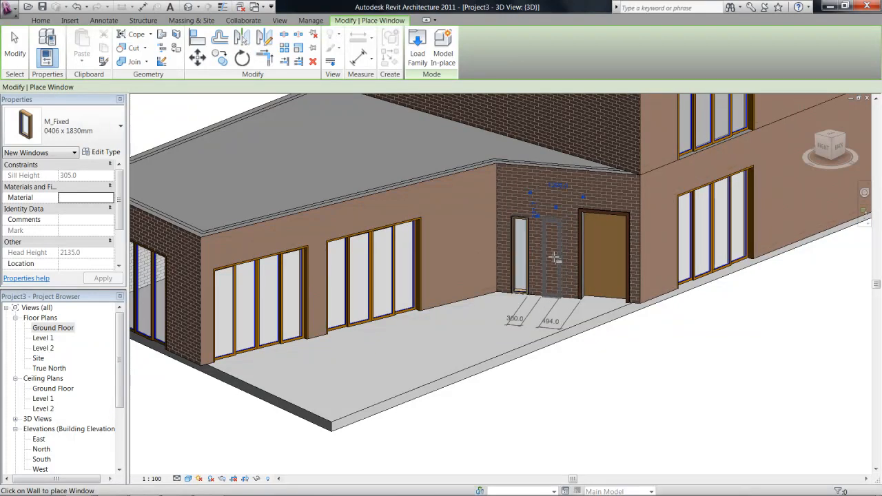
click(541, 258)
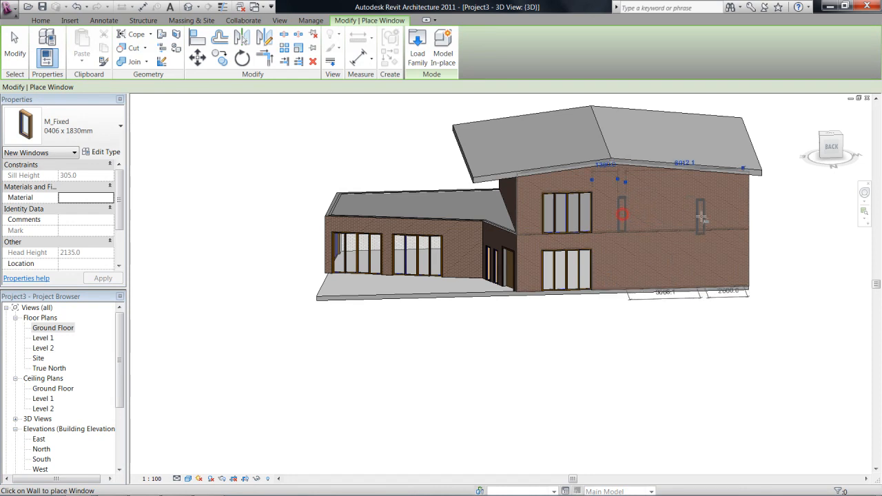
double_click(44, 338)
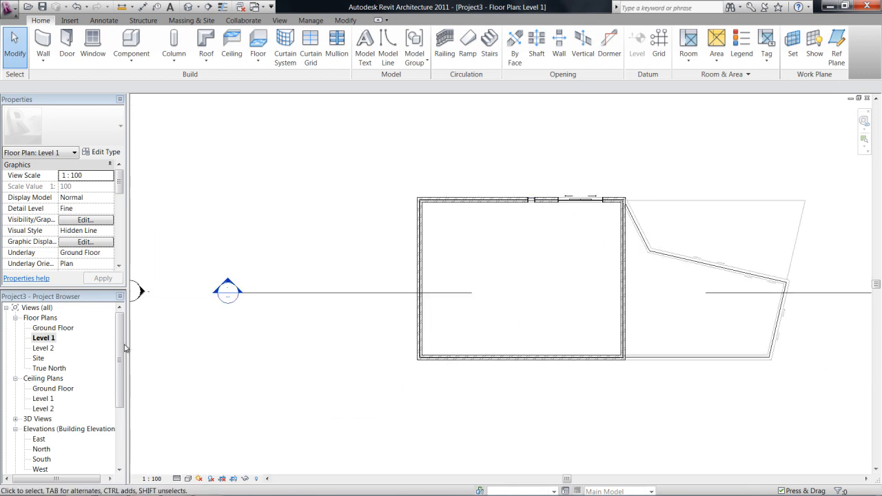
double_click(53, 327)
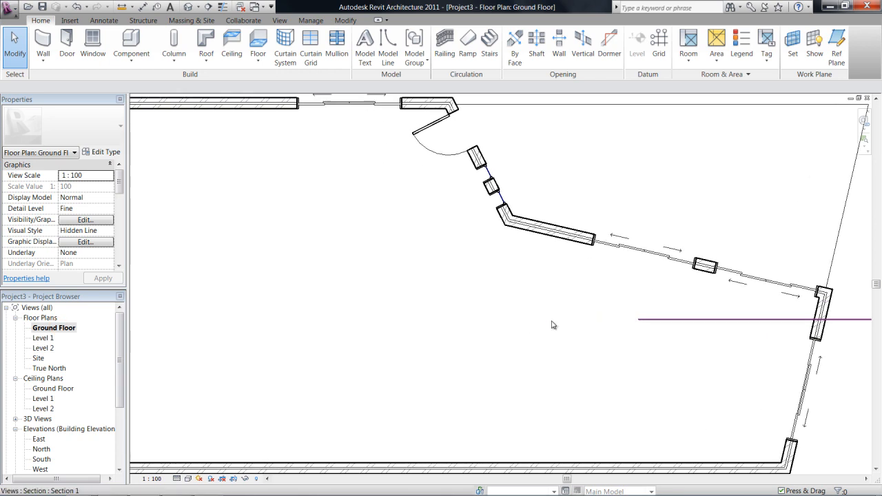